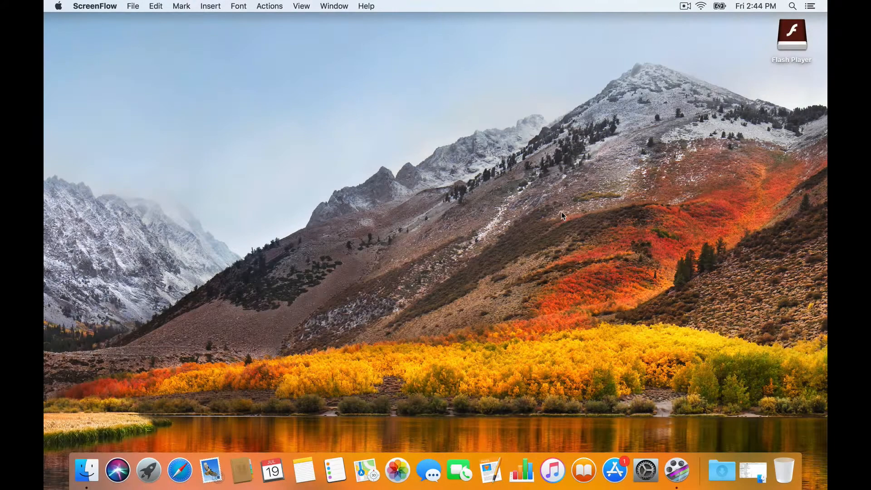
pyautogui.moveTo(522, 175)
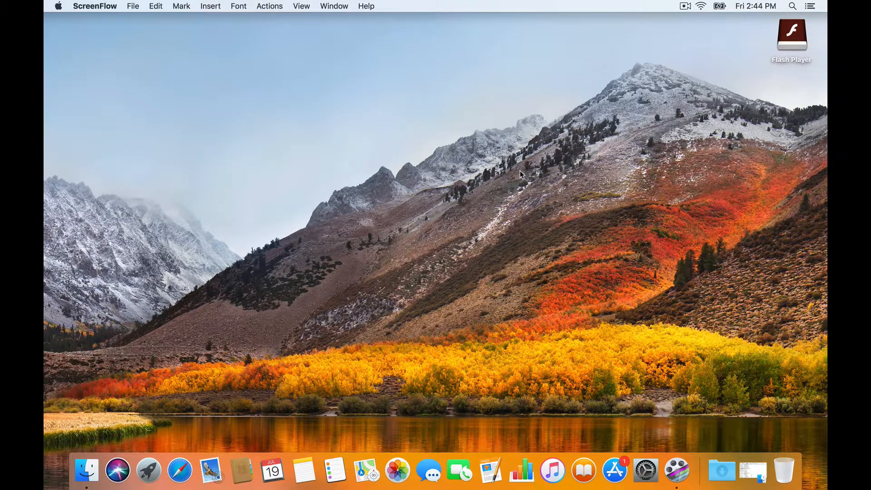
# Step: Launch Safari from the Dock to get a fresh favourites start page
pyautogui.click(179, 472)
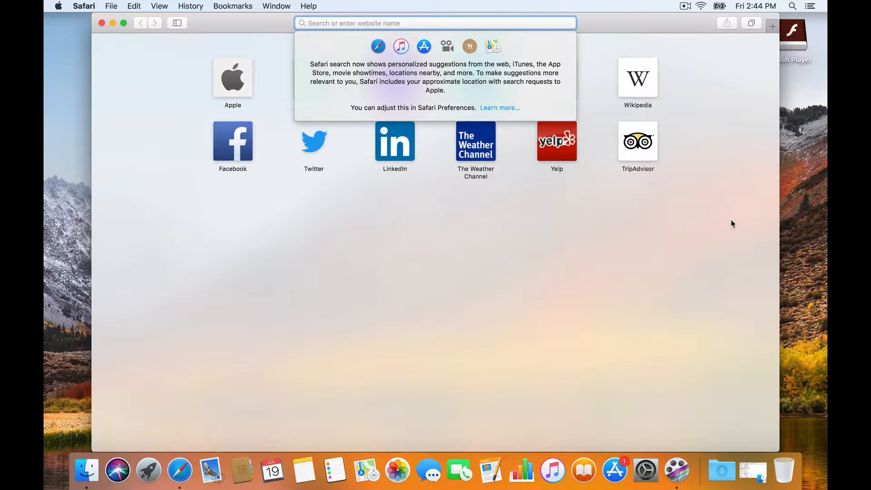
# Step: Search 'minecraft' from the address bar and reach the Connected Camps Game Design Workshop welcome message
pyautogui.write('minecraft')
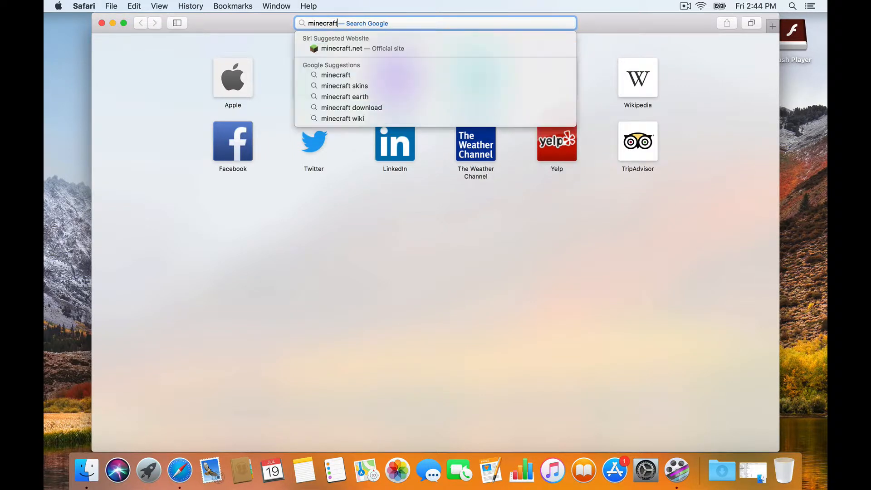
pyautogui.click(363, 48)
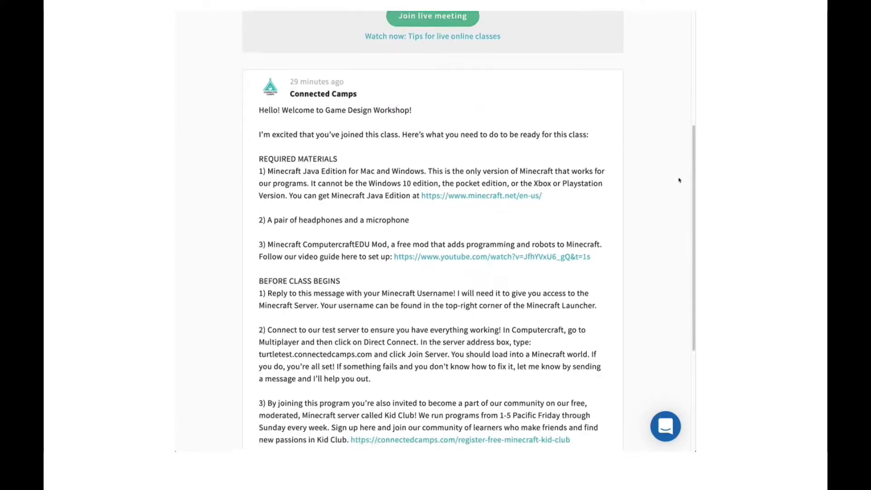
pyautogui.scroll(-3)
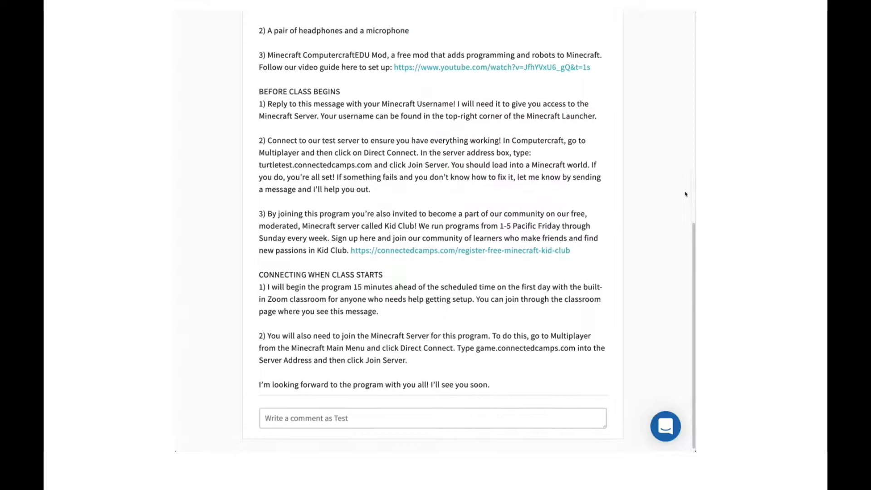
pyautogui.write('Hello! This is Luke and')
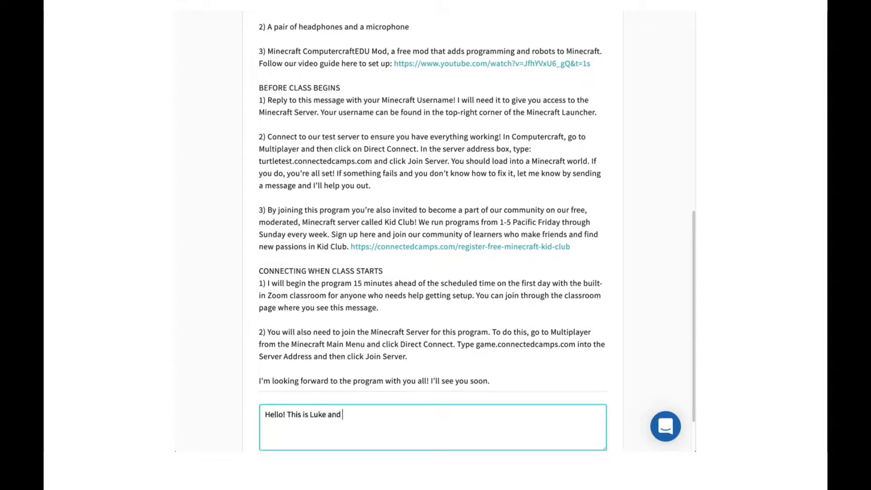
pyautogui.write('my username is Devandaheart! Excited to start')
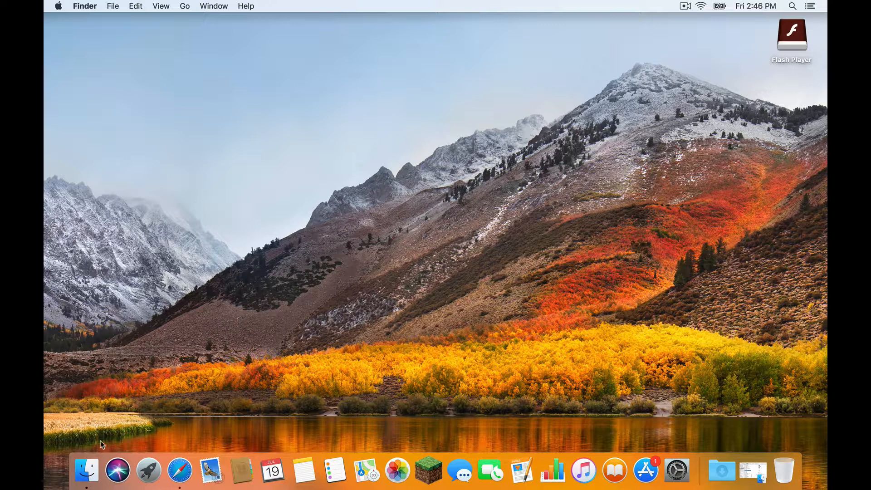
pyautogui.moveTo(180, 471)
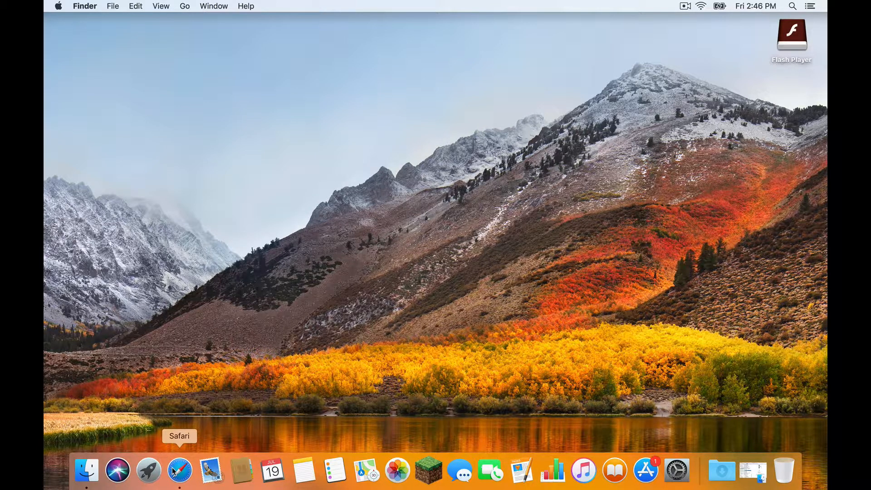
# Step: Navigate Safari to twitch.tv via the address bar
pyautogui.click(180, 471)
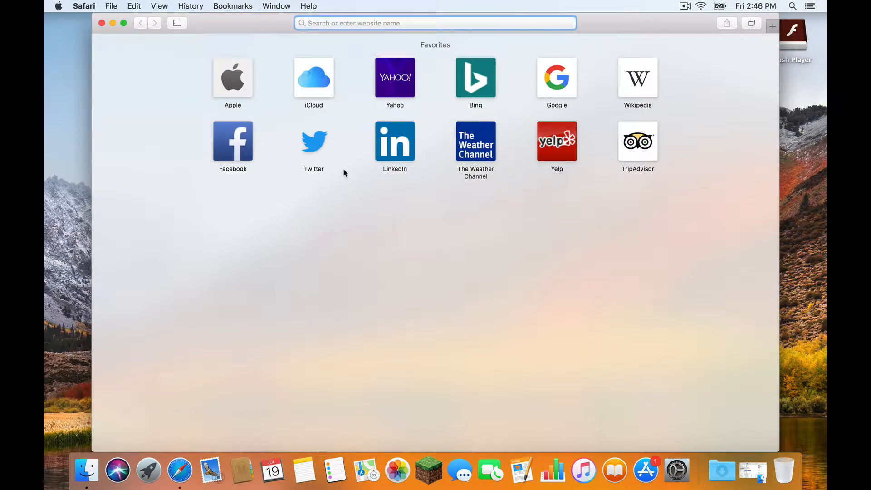
pyautogui.click(435, 23)
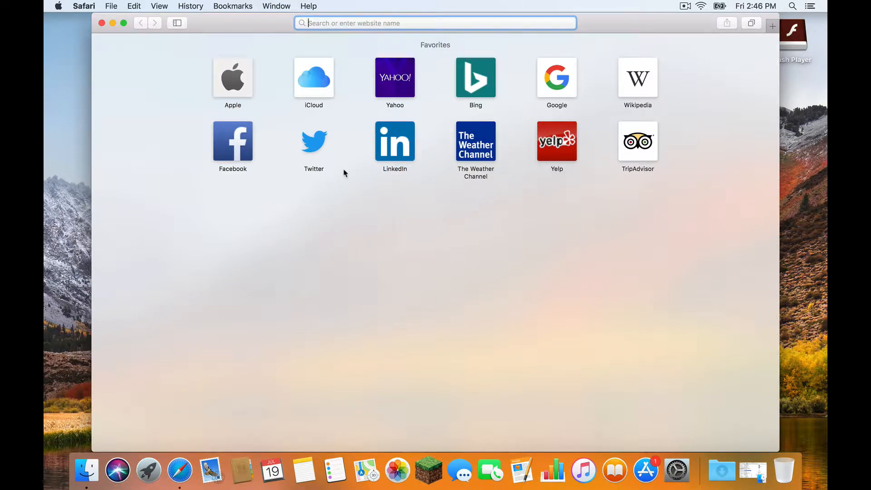
pyautogui.write('twitch')
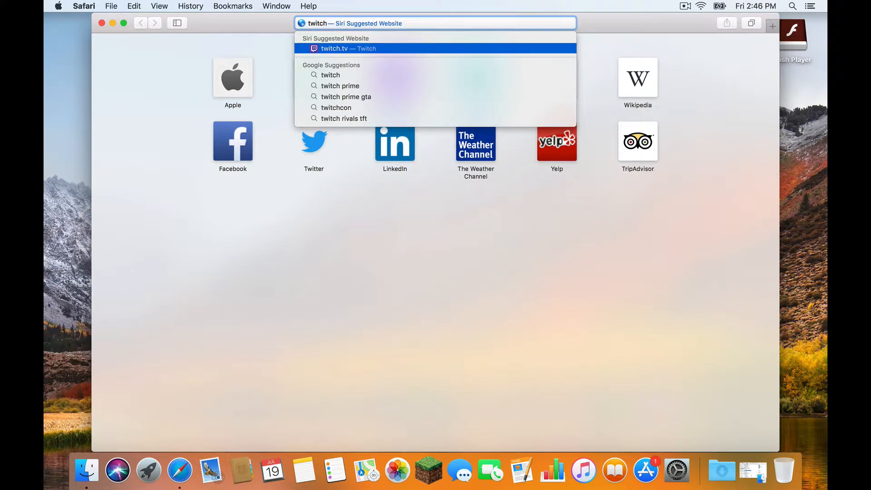
pyautogui.write('twitch.tv/0')
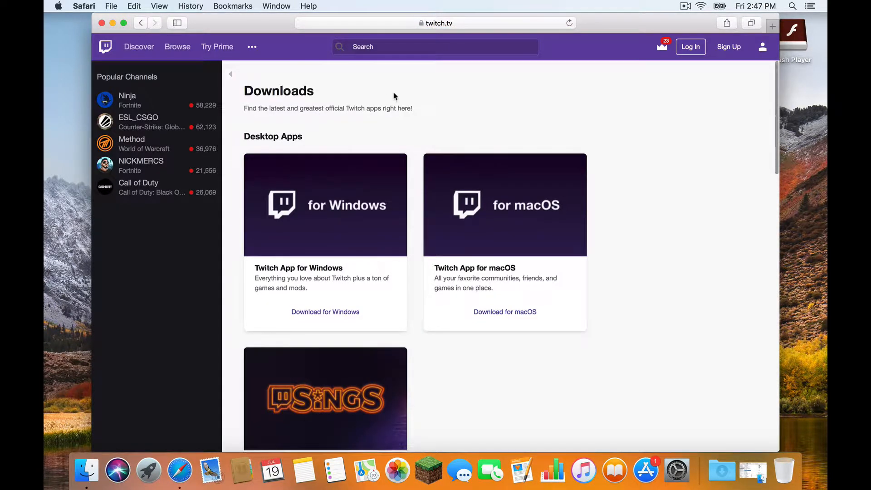
pyautogui.moveTo(280, 261)
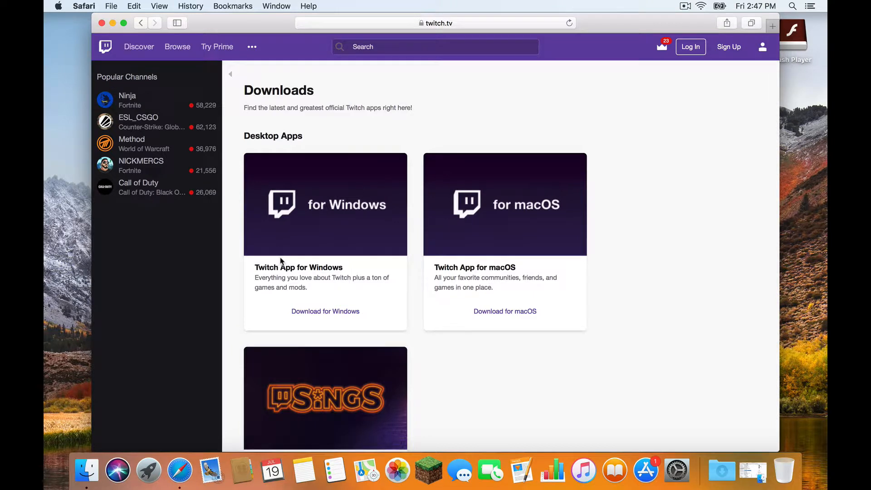
# Step: From the Twitch downloads page, start downloading the Twitch App for macOS
pyautogui.scroll(-3)
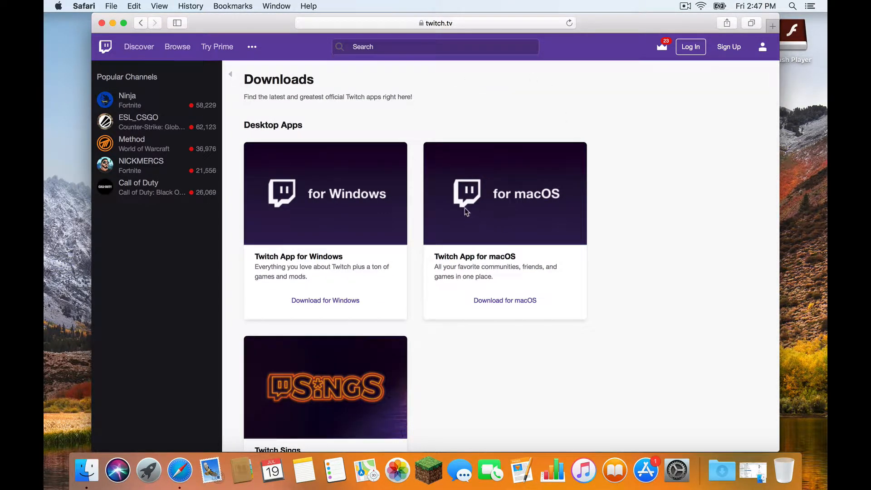
pyautogui.moveTo(505, 301)
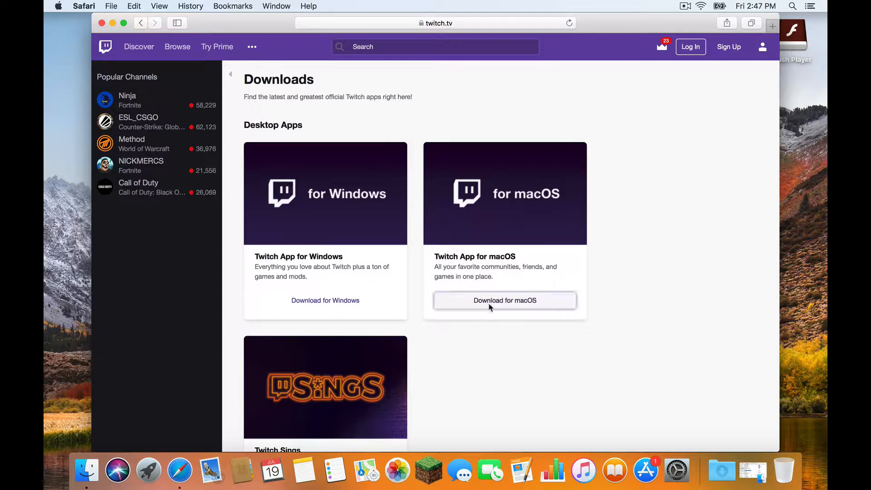
pyautogui.click(505, 301)
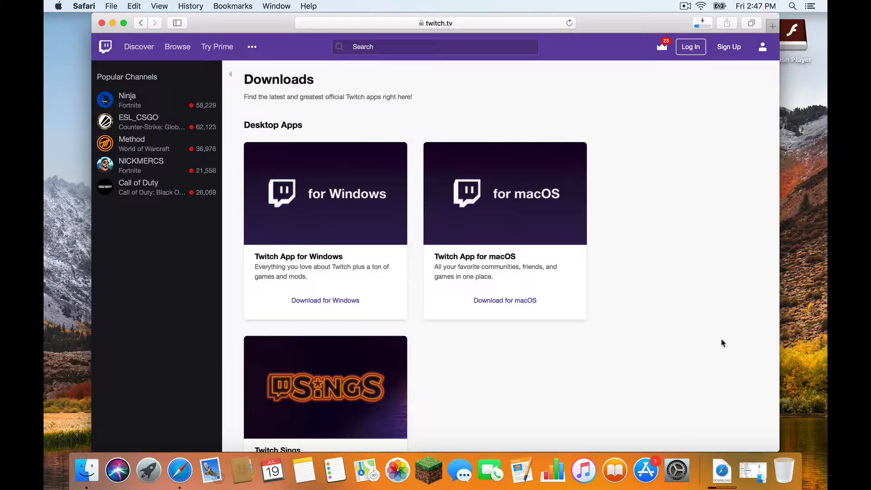
pyautogui.click(75, 418)
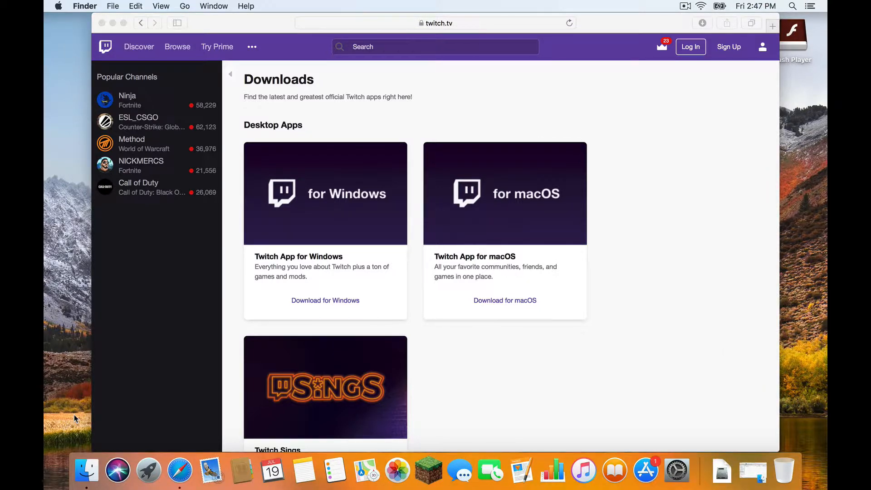
pyautogui.moveTo(86, 471)
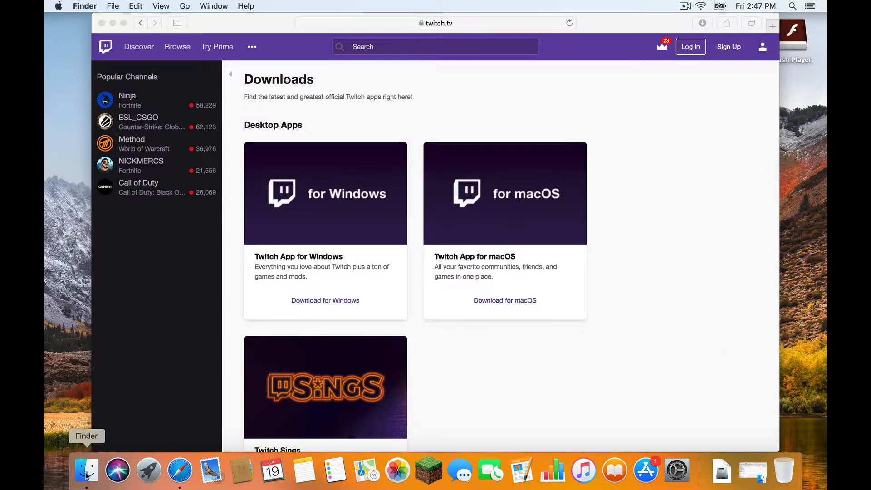
# Step: Locate the Twitch disk image in Finder's Downloads and mount it
pyautogui.click(86, 472)
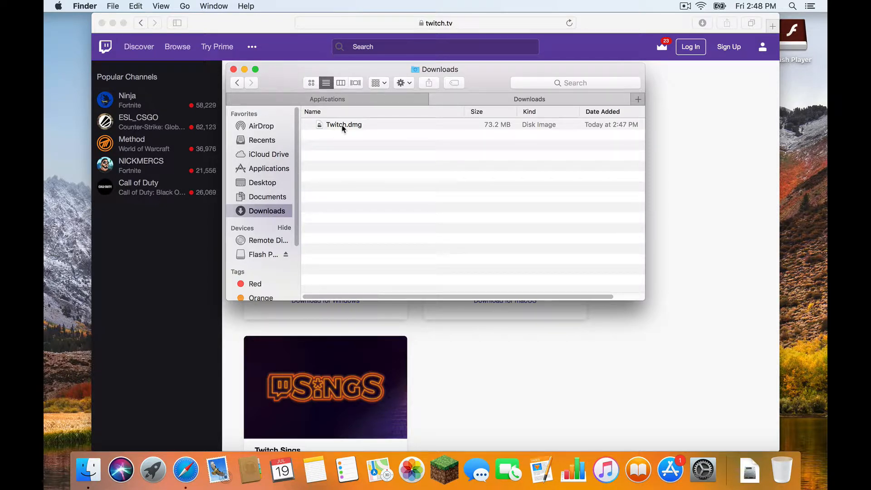
pyautogui.click(343, 124)
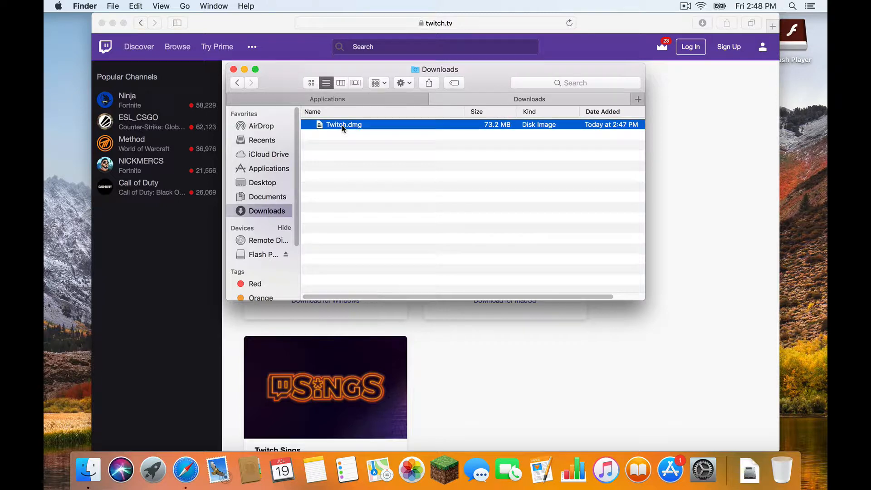
pyautogui.doubleClick(343, 124)
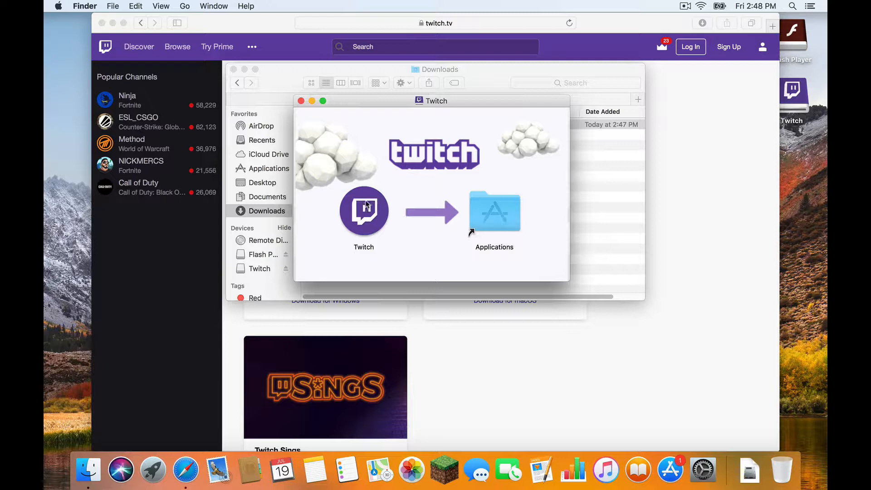
# Step: Drag Twitch into Applications and authenticate as administrator to allow the copy
pyautogui.moveTo(363, 212); pyautogui.dragTo(494, 207)
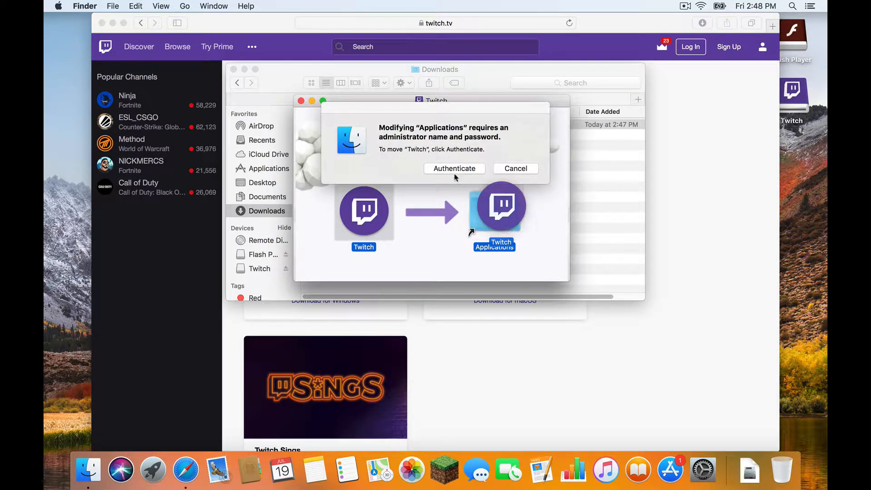
pyautogui.click(453, 169)
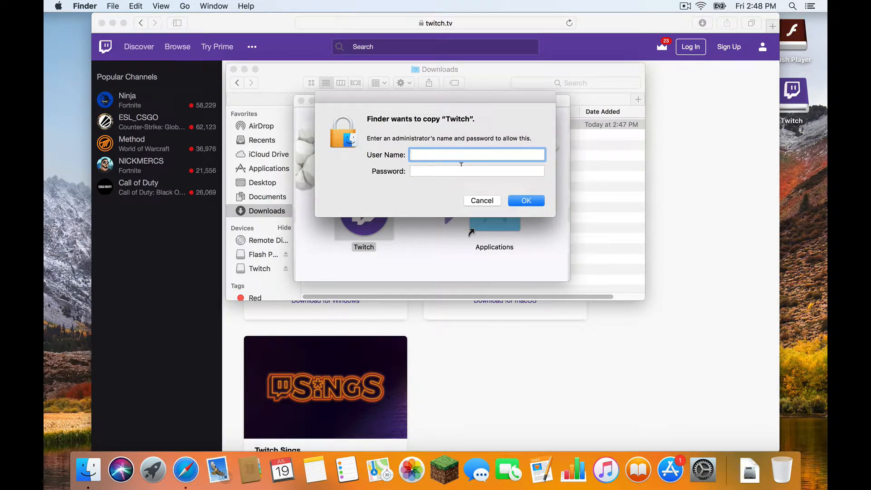
pyautogui.click(477, 154)
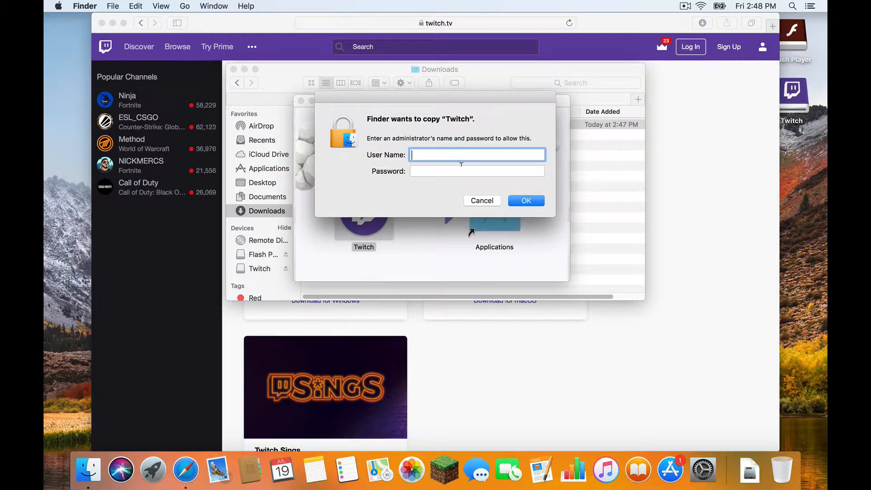
pyautogui.click(482, 201)
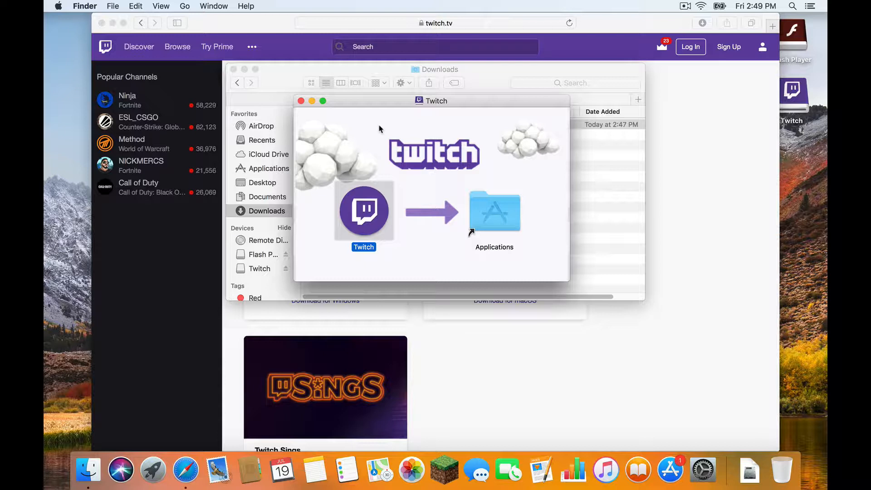
# Step: Launch Twitch from Applications, confirming the downloaded-from-Internet warning
pyautogui.click(301, 101)
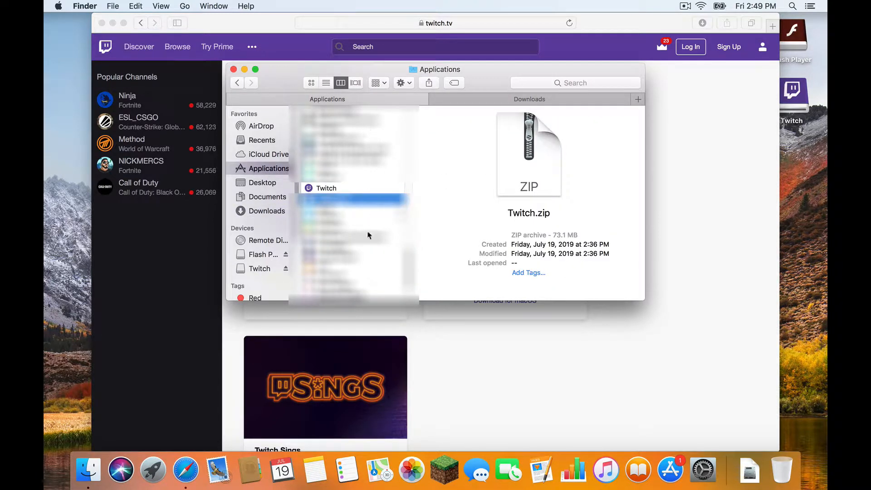
pyautogui.click(326, 188)
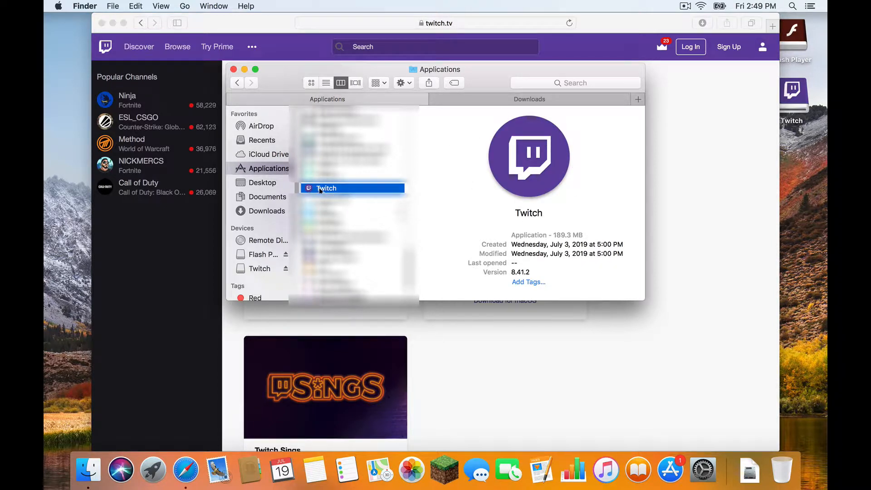
pyautogui.moveTo(469, 193)
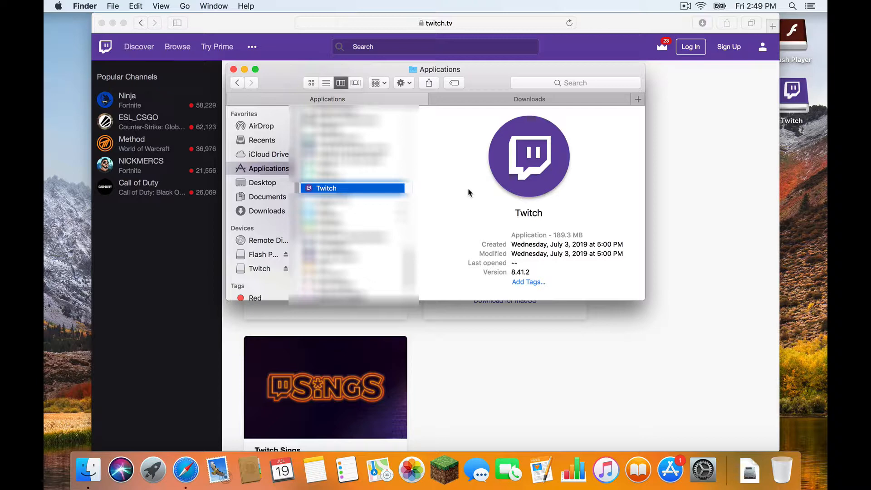
pyautogui.doubleClick(326, 188)
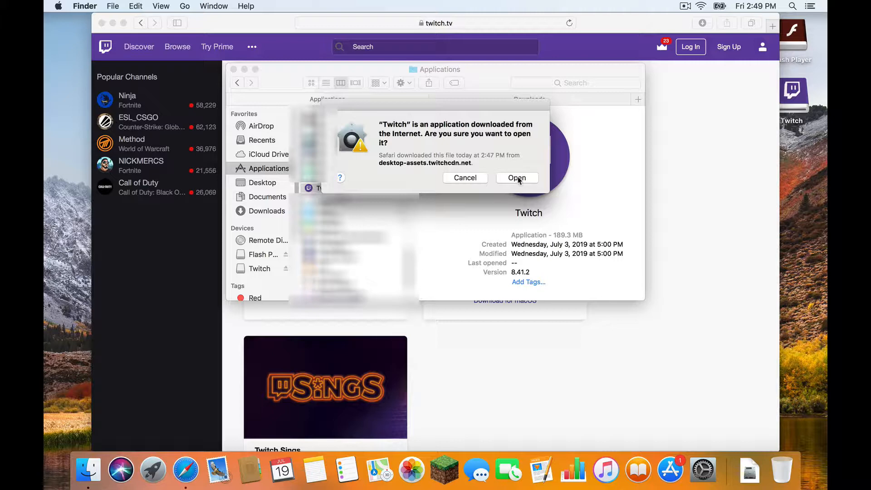
pyautogui.click(517, 177)
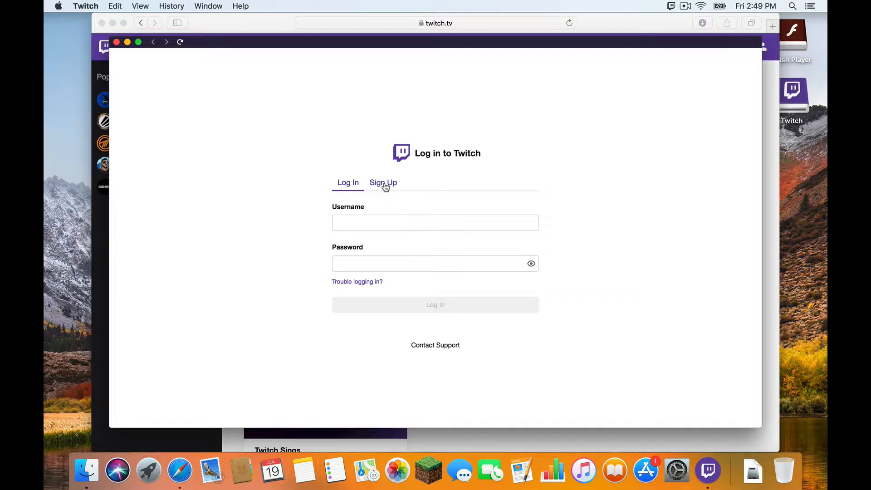
# Step: Sign in to Twitch as ConnectedCampsStud with example@email after toggling the account form
pyautogui.click(383, 182)
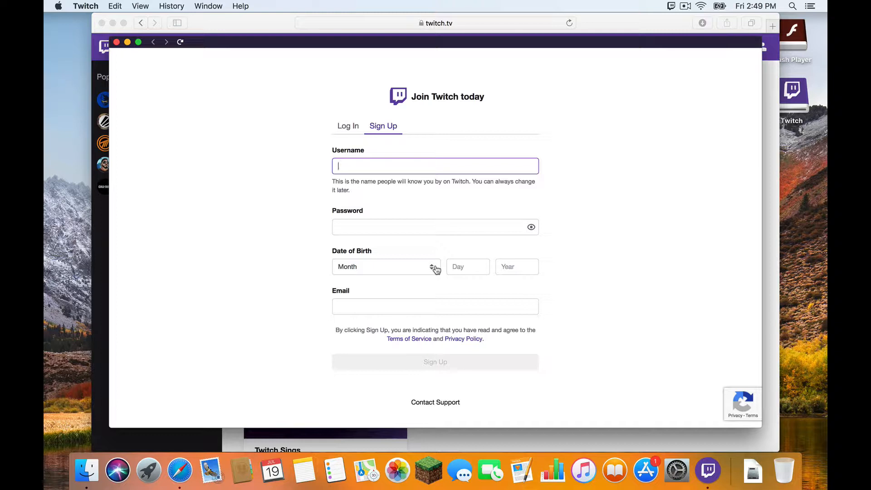
pyautogui.moveTo(417, 166)
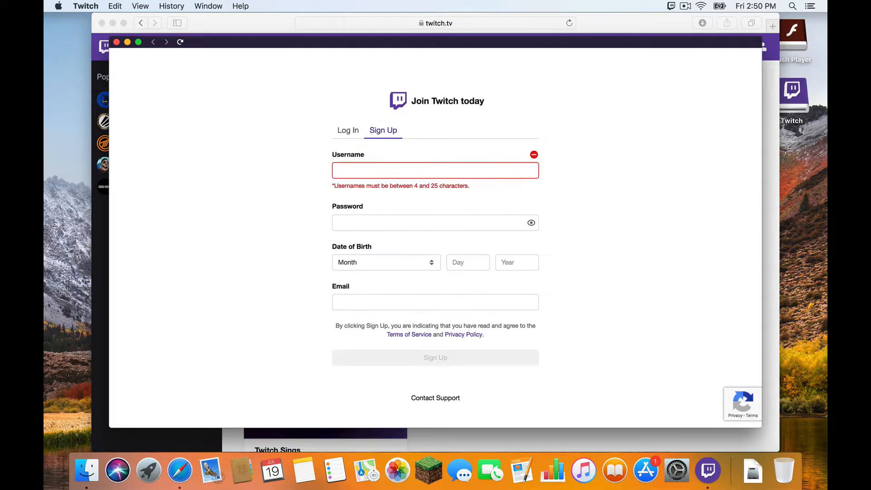
pyautogui.write('Connected')
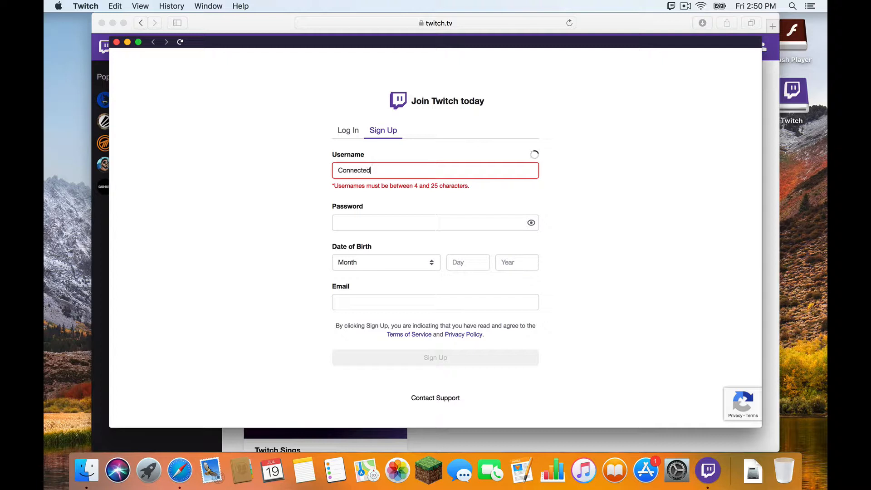
pyautogui.write('CampsStud')
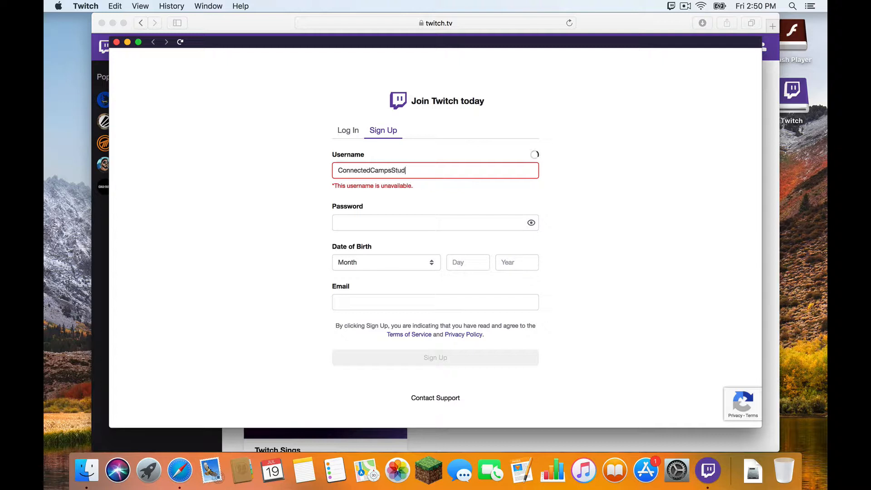
pyautogui.write('example@email')
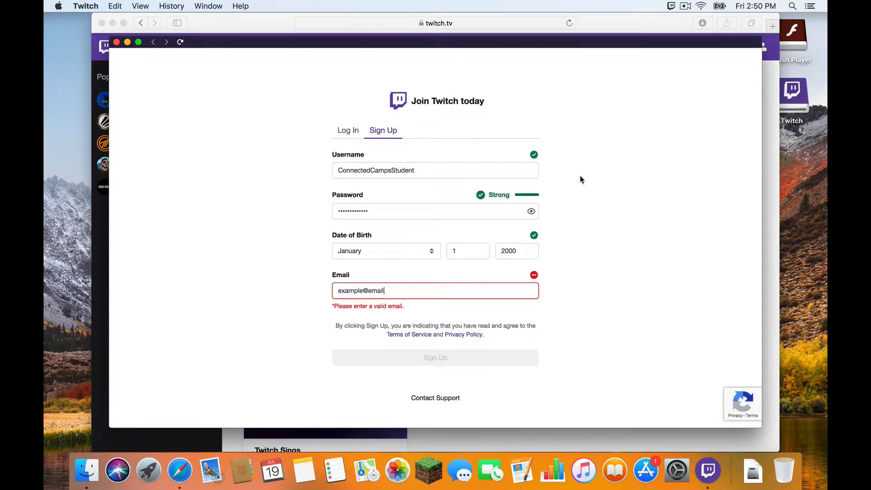
pyautogui.moveTo(452, 364)
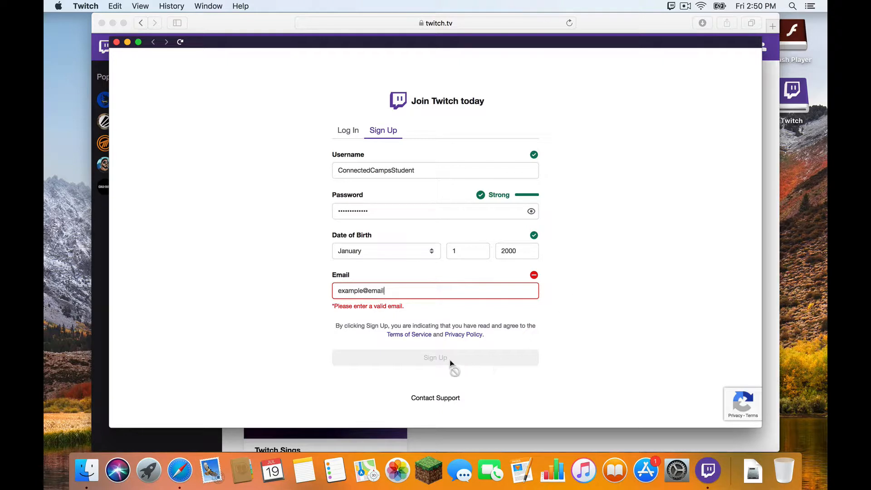
pyautogui.moveTo(343, 142)
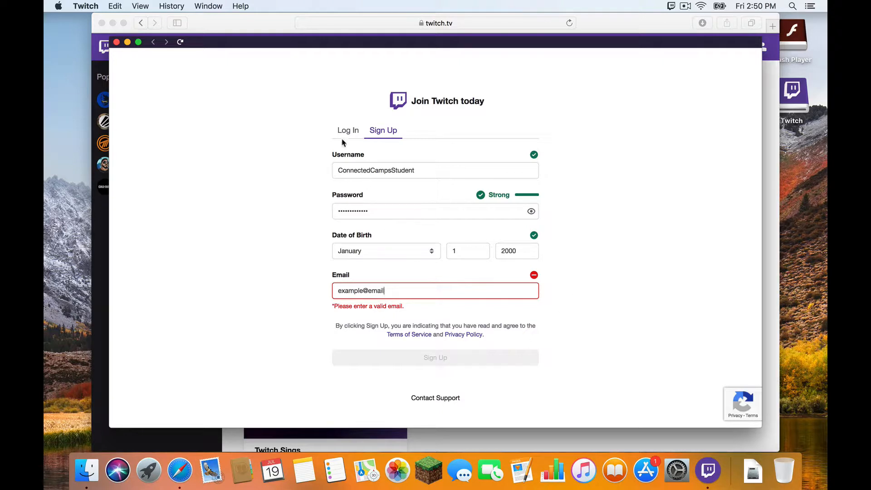
pyautogui.click(348, 130)
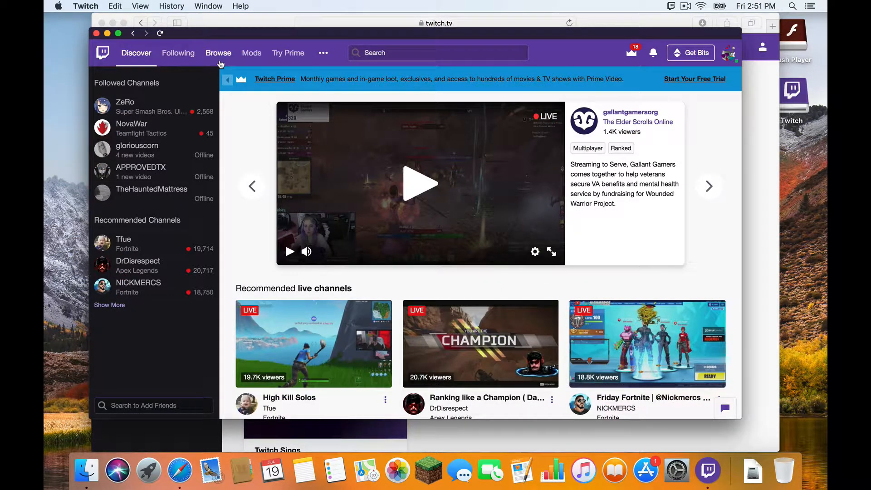
# Step: Enter the Mods section, choose Minecraft and install its missing support pieces
pyautogui.click(251, 52)
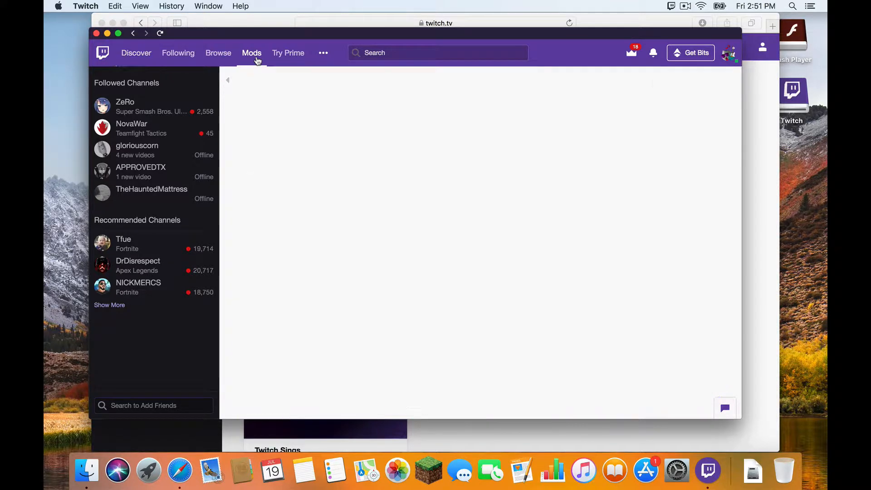
pyautogui.click(251, 53)
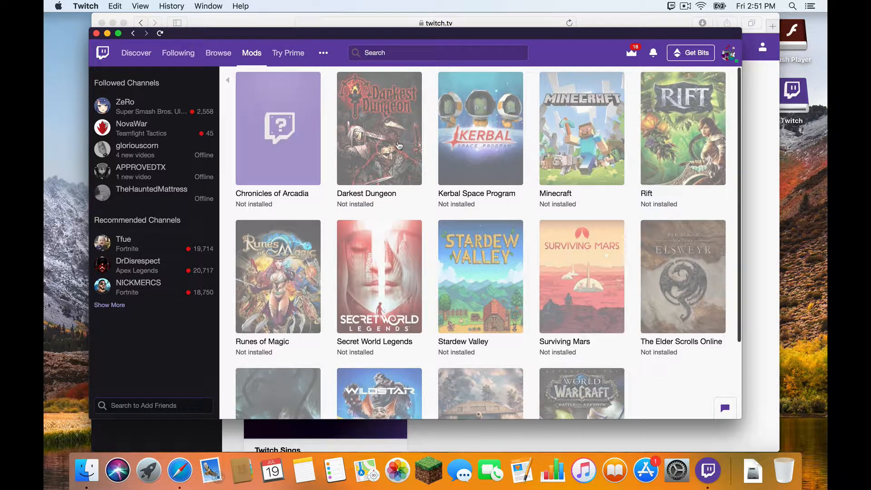
pyautogui.moveTo(446, 348)
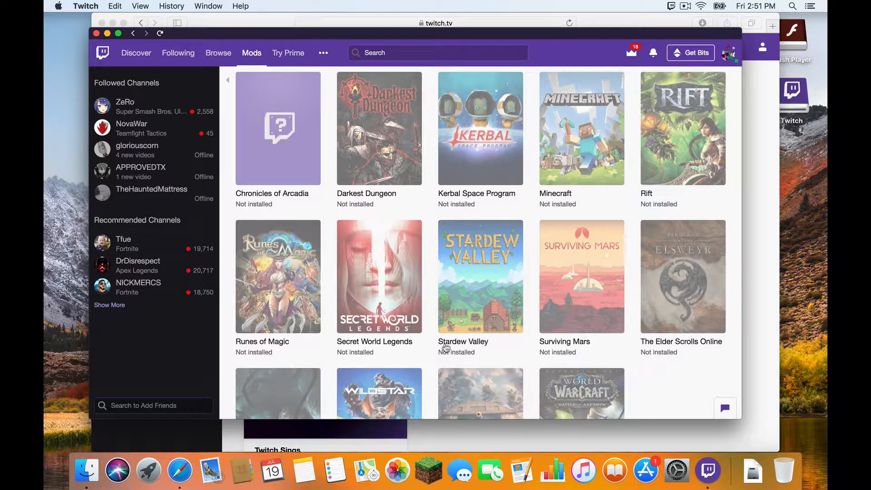
pyautogui.moveTo(599, 121)
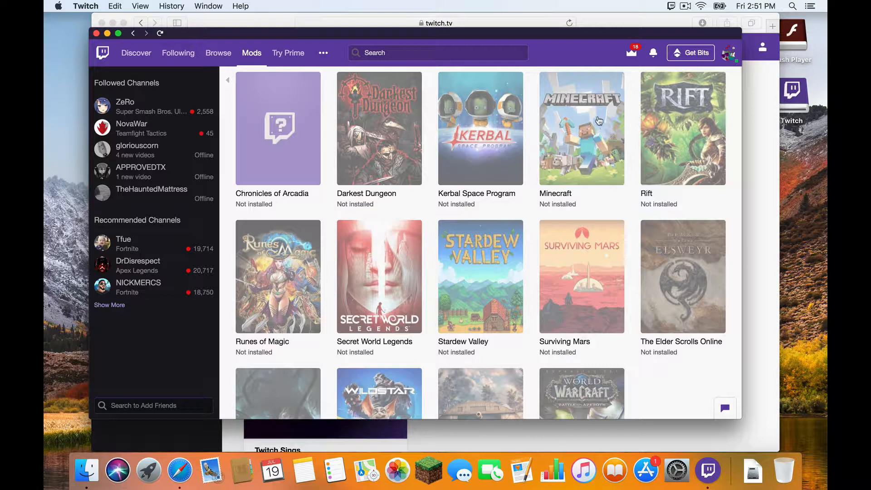
pyautogui.click(582, 128)
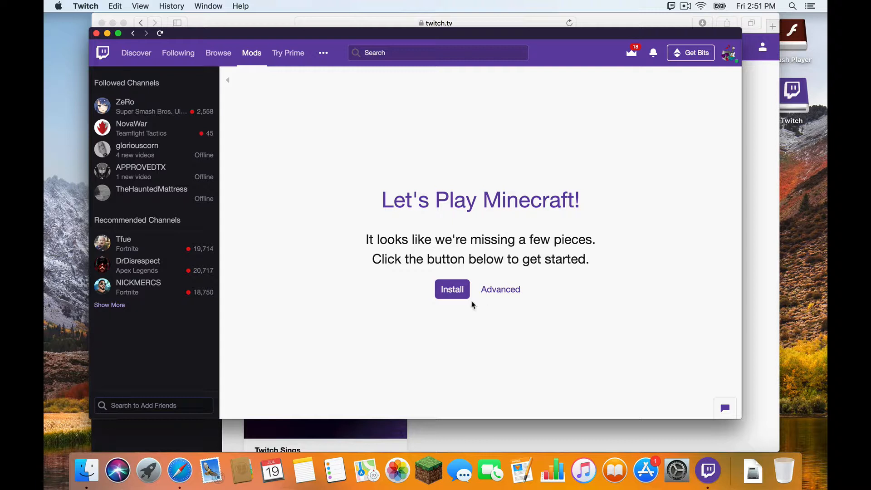
pyautogui.moveTo(455, 306)
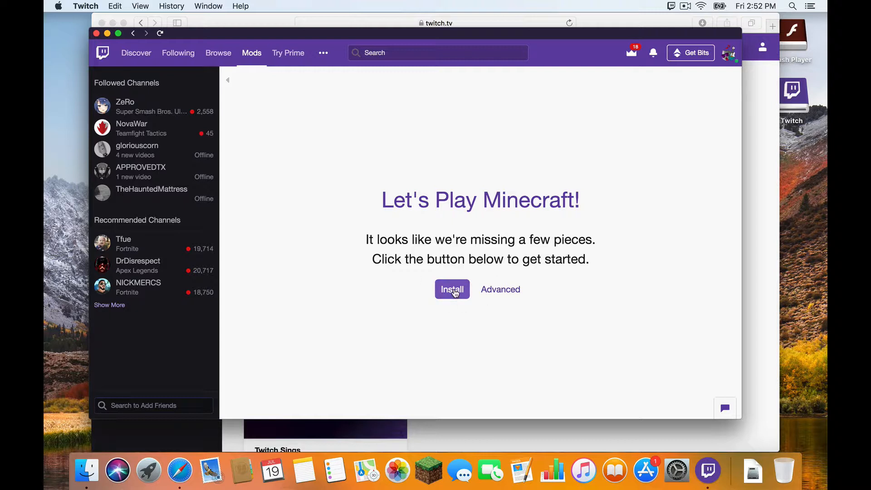
pyautogui.click(453, 289)
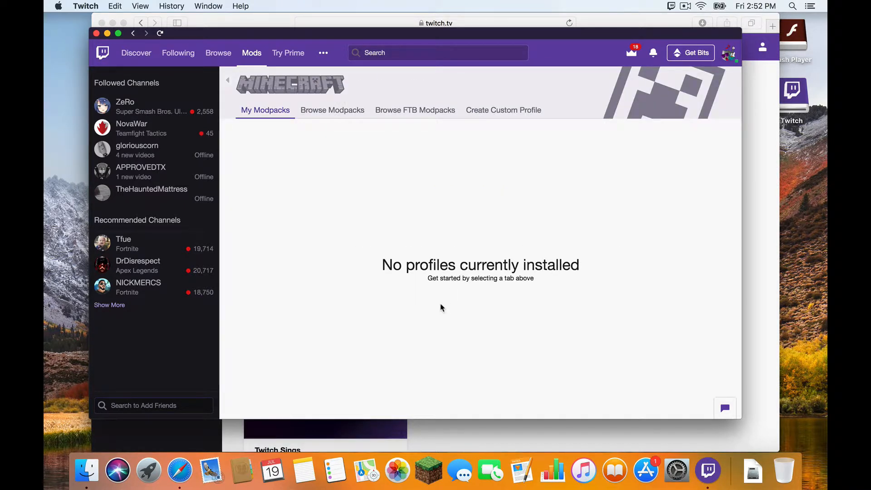
pyautogui.moveTo(428, 298)
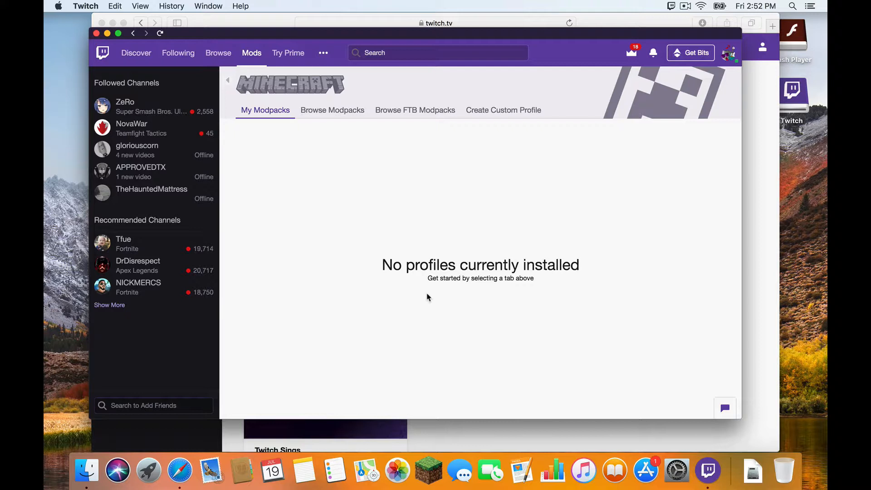
pyautogui.moveTo(249, 187)
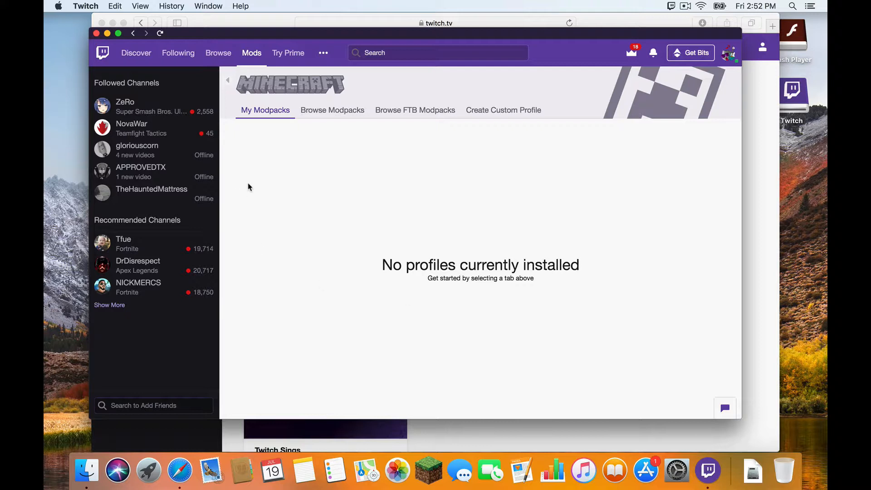
pyautogui.moveTo(301, 141)
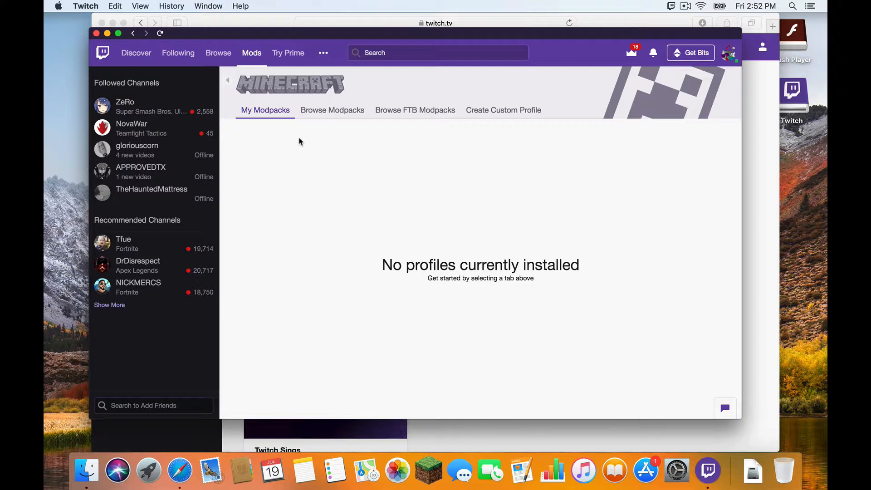
pyautogui.moveTo(332, 110)
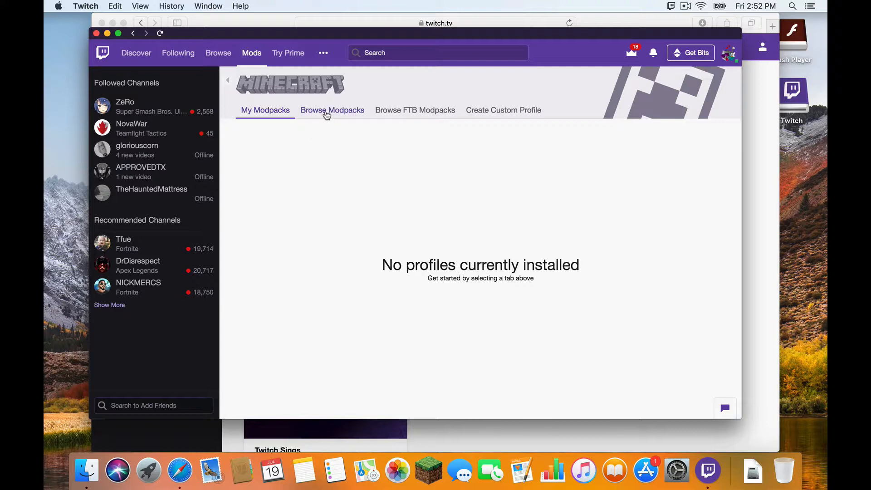
# Step: Search the modpack catalogue for 'conn', install Connected Camps Coding Modpack and show it in My Modpacks
pyautogui.click(332, 110)
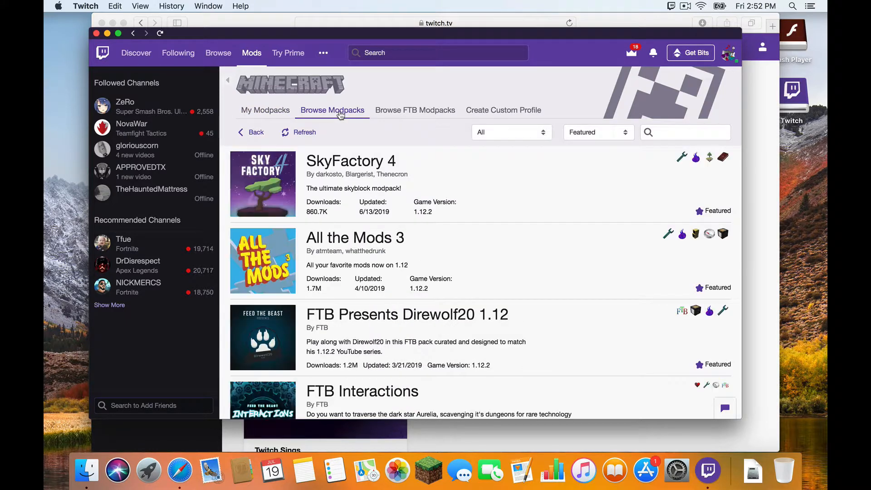
pyautogui.moveTo(461, 250)
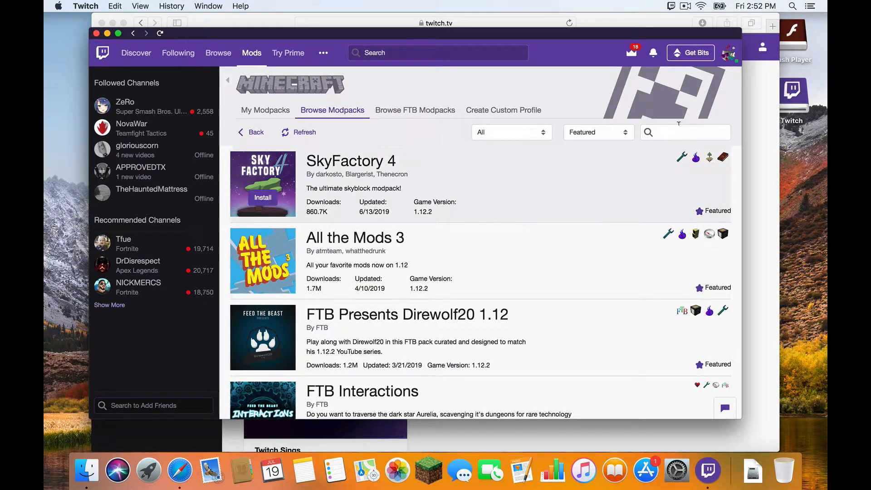
pyautogui.click(685, 133)
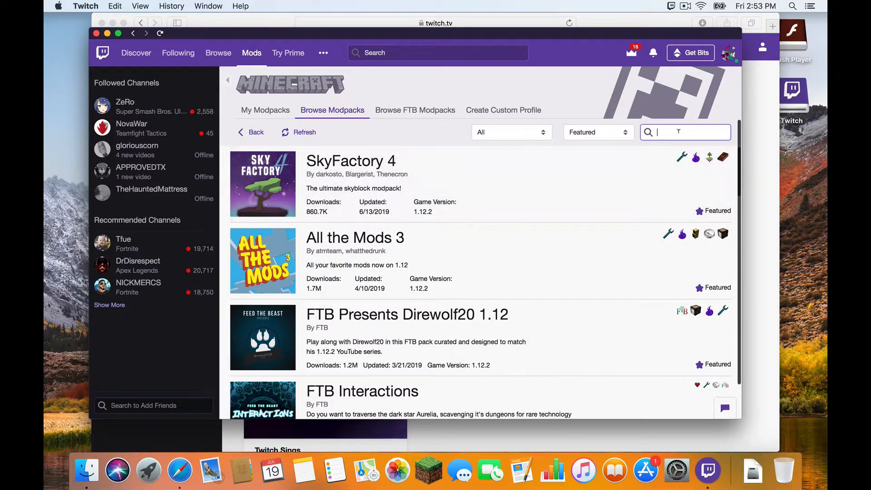
pyautogui.write('connected')
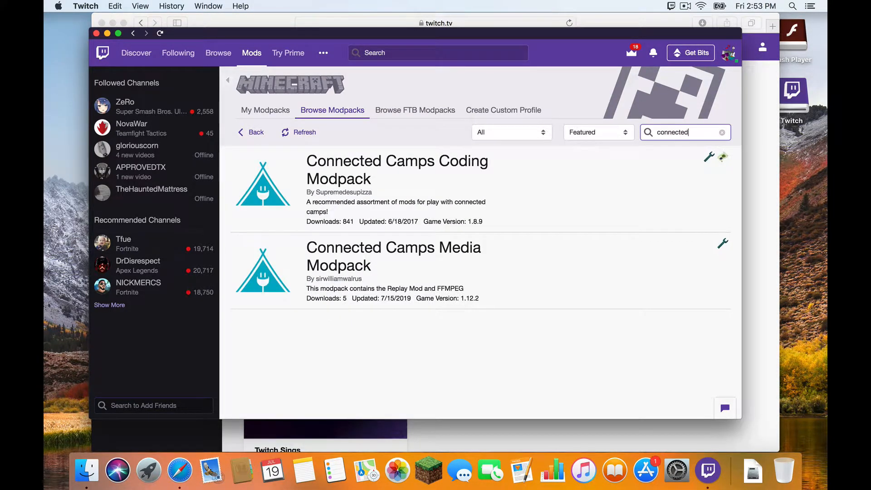
pyautogui.moveTo(505, 189)
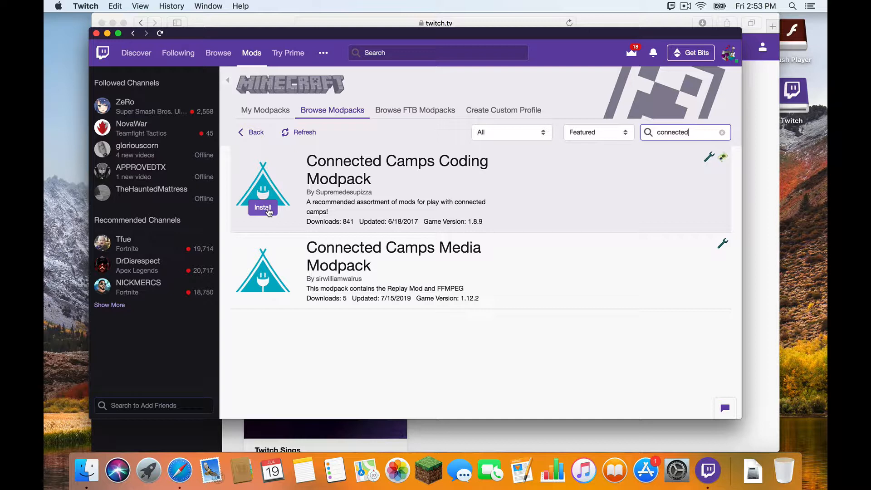
pyautogui.click(263, 207)
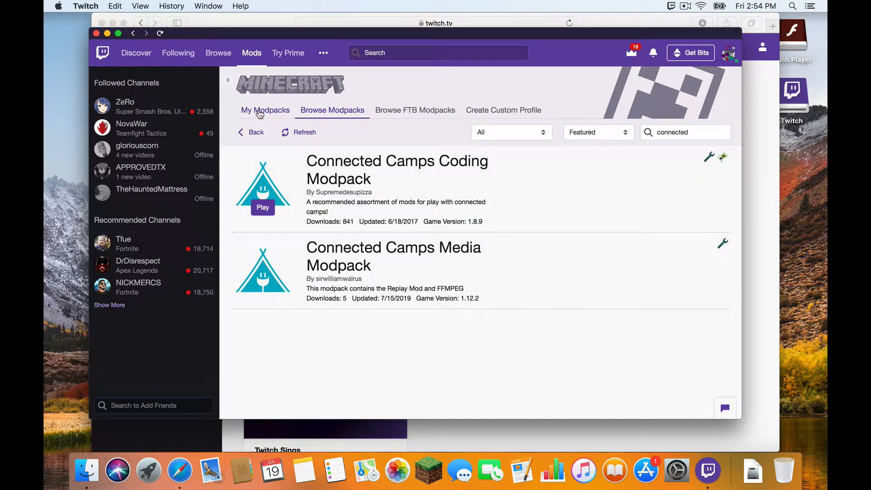
pyautogui.click(265, 109)
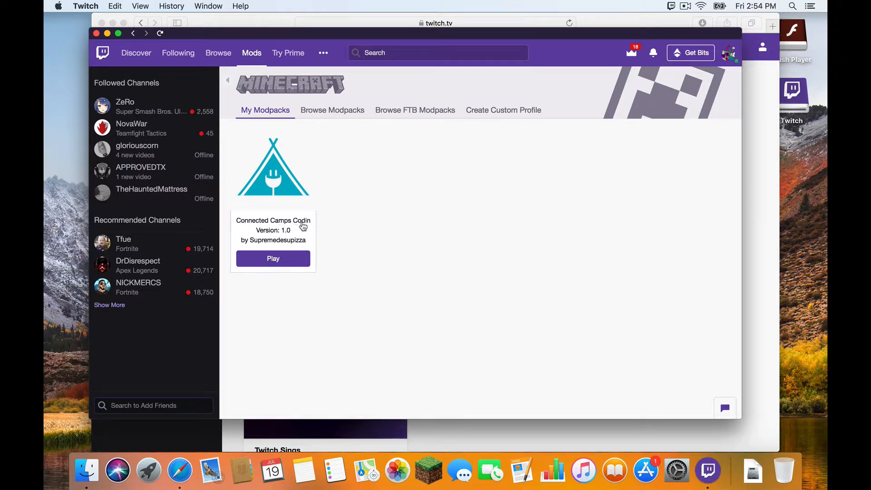
pyautogui.moveTo(270, 271)
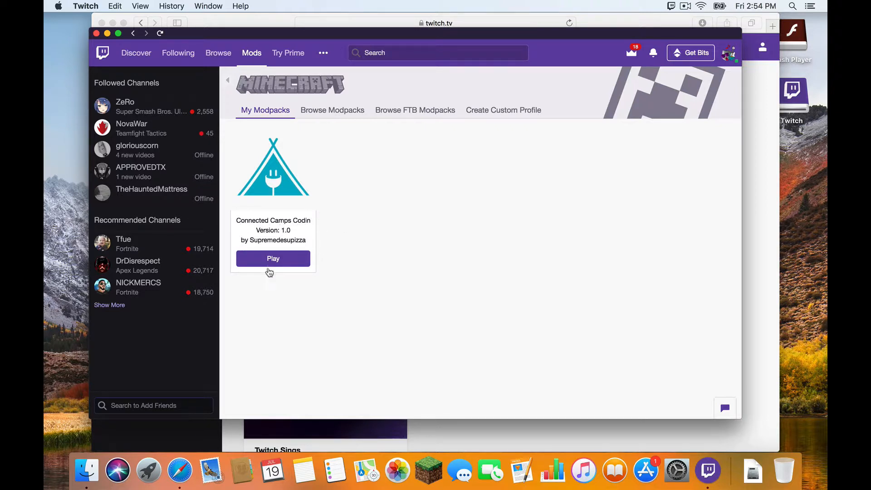
pyautogui.moveTo(359, 236)
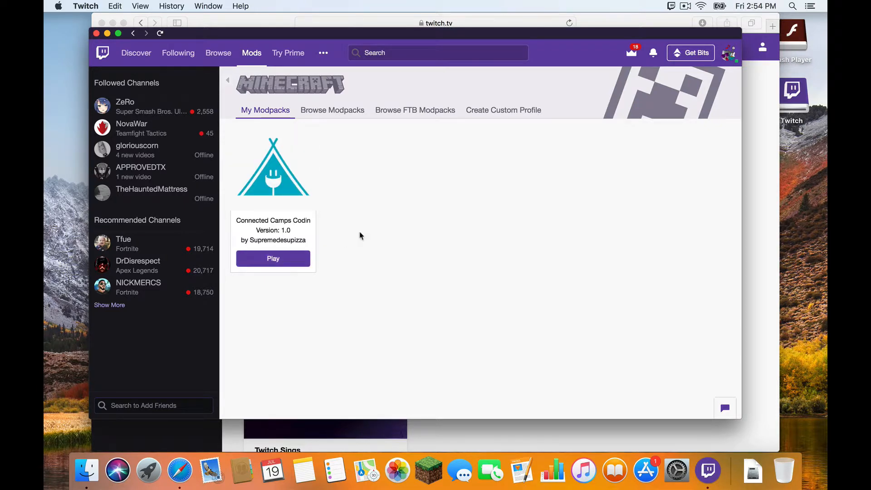
# Step: Play the modpack, sign in to the Minecraft Launcher and start the game to the title screen
pyautogui.click(273, 258)
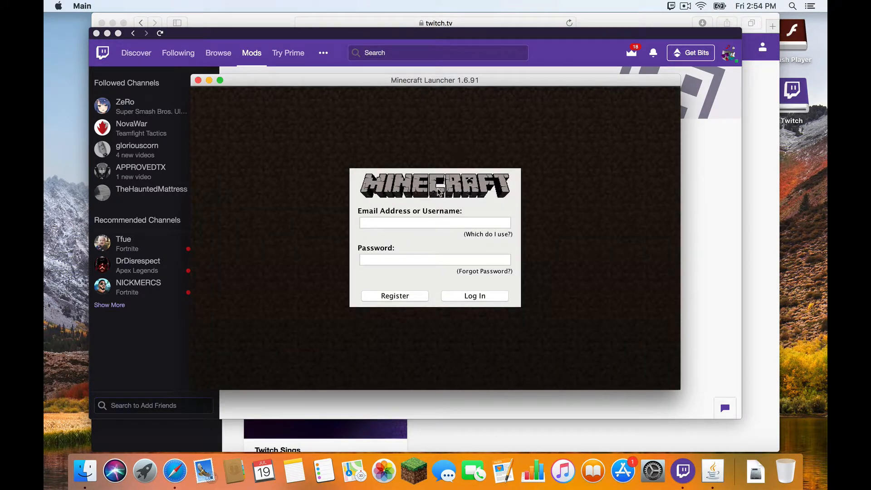
pyautogui.click(435, 223)
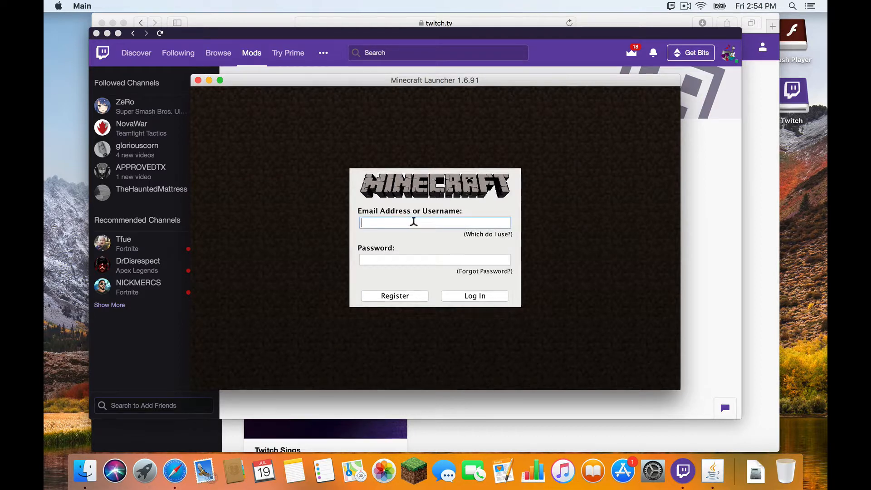
pyautogui.click(474, 296)
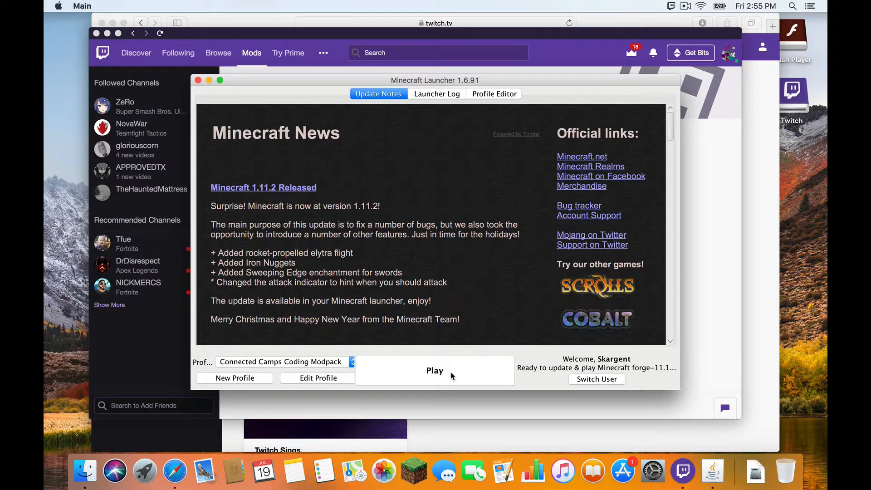
pyautogui.click(434, 371)
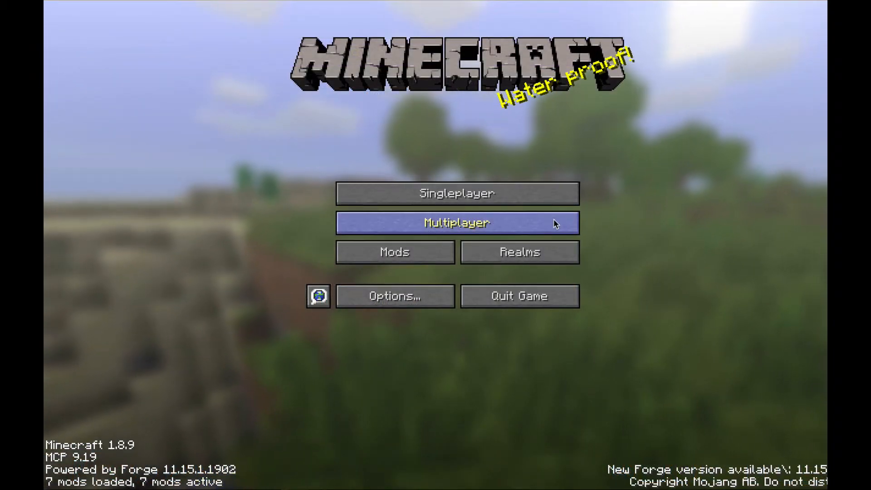
# Step: Add multiplayer server 'Coding Camp' at codecamp.connectedcamps.com and save it to the list
pyautogui.click(456, 223)
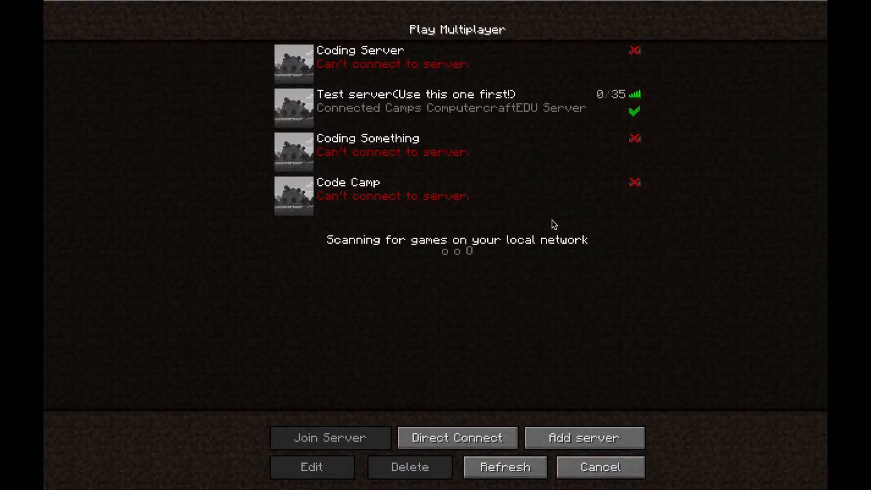
pyautogui.click(312, 467)
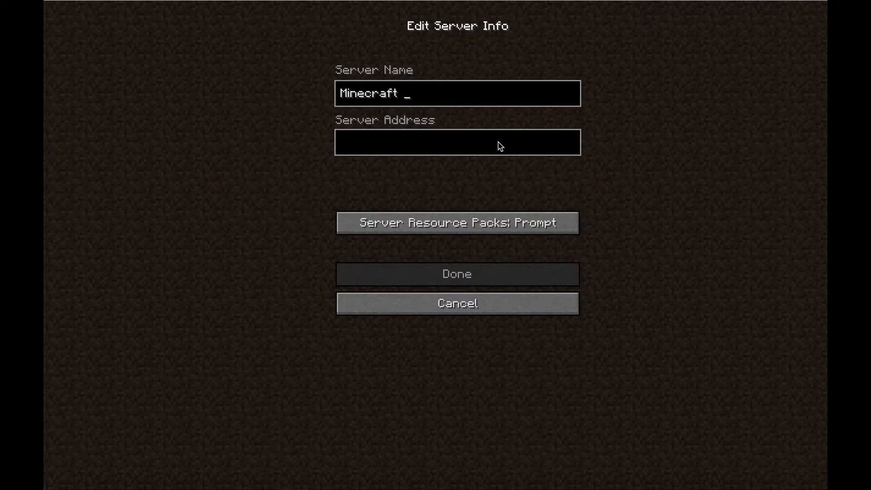
pyautogui.write('Coding Camp')
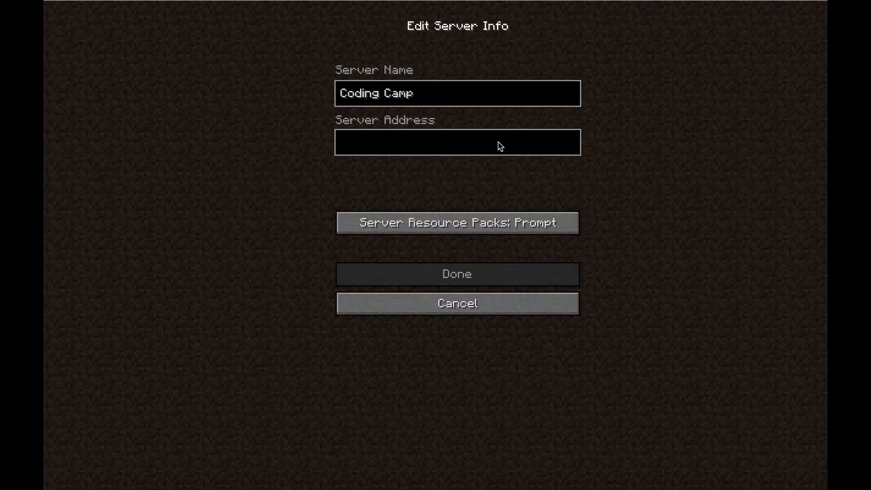
pyautogui.write('codecamp.connectedcamps.com')
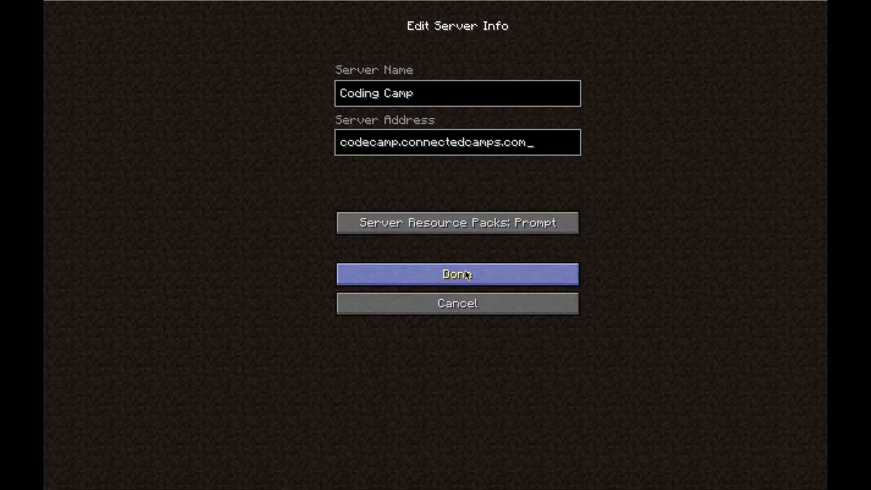
pyautogui.click(457, 274)
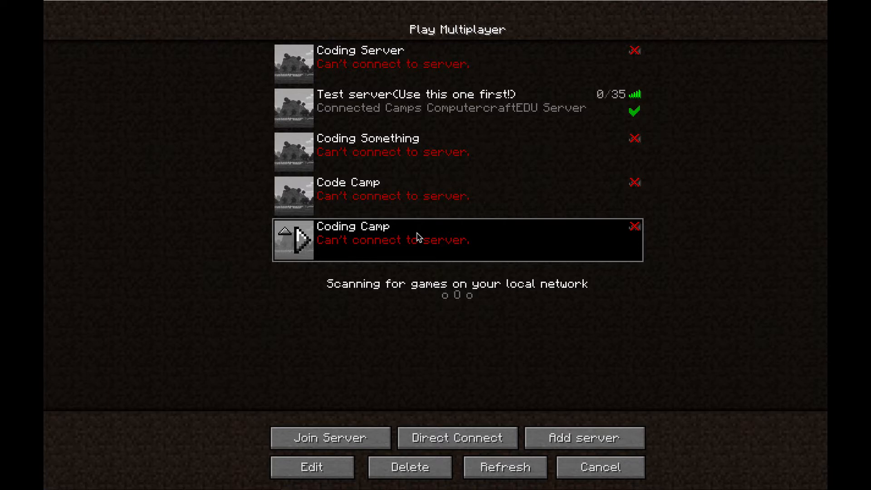
pyautogui.moveTo(438, 238)
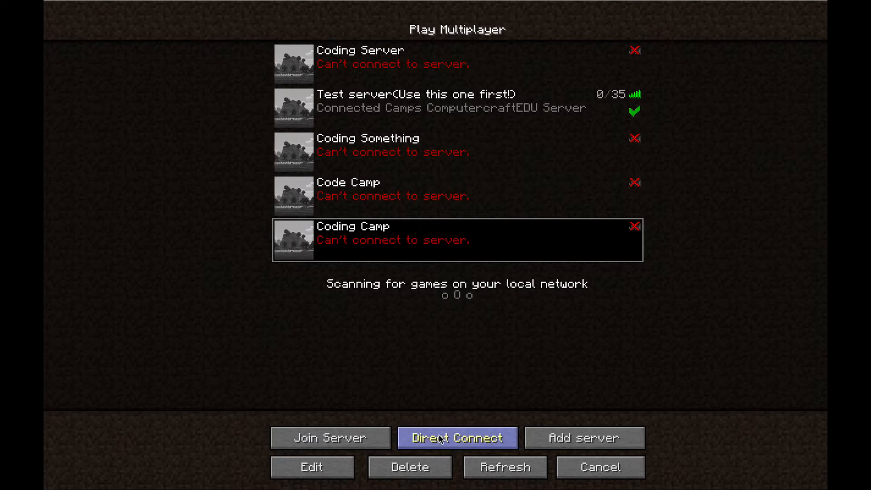
# Step: Direct-connect to turtletest.connectedcamps.com and join it without saving to the list
pyautogui.click(457, 437)
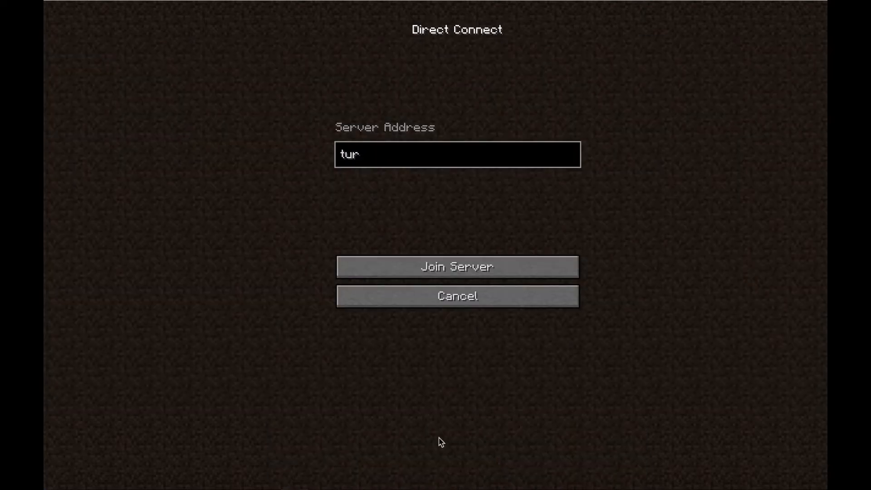
pyautogui.write('tletest.connectedcamps.com')
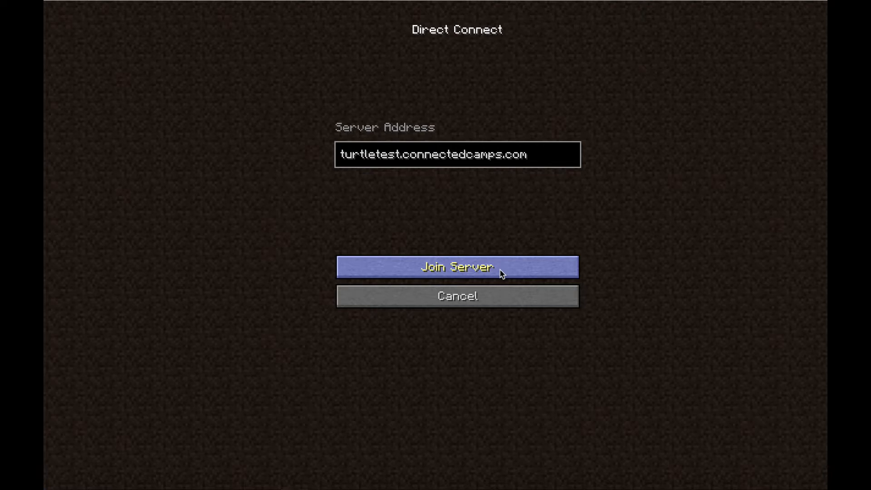
pyautogui.click(457, 267)
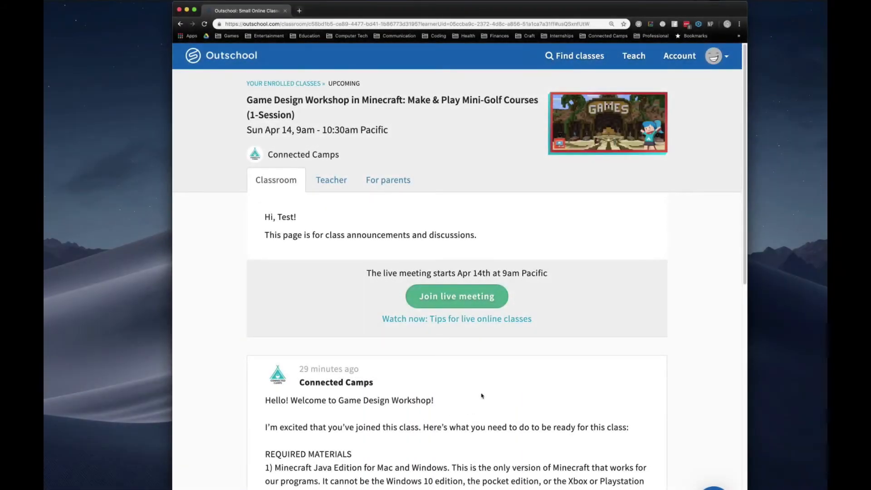
# Step: Return to the title screen and reopen the Multiplayer list showing Coding Camp
pyautogui.click(457, 296)
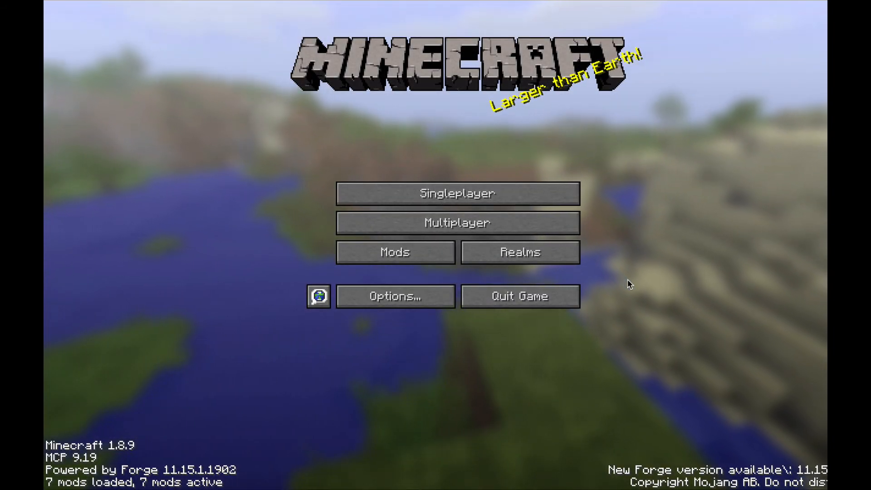
pyautogui.click(457, 224)
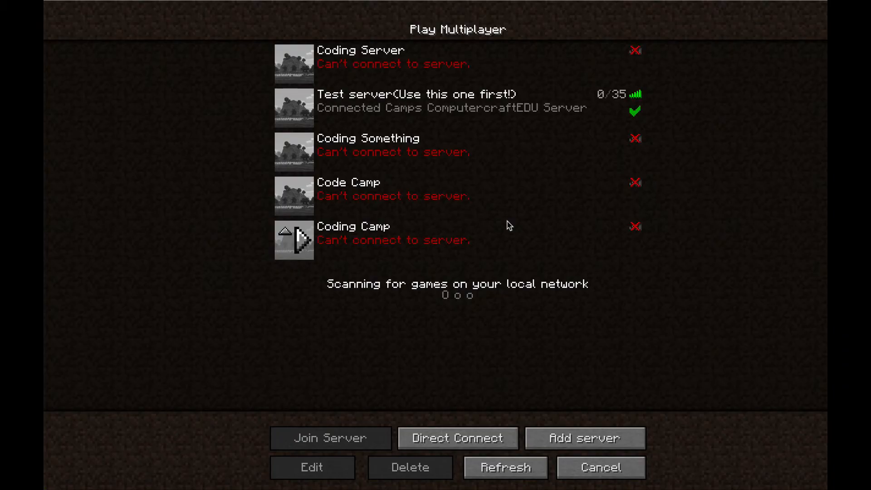